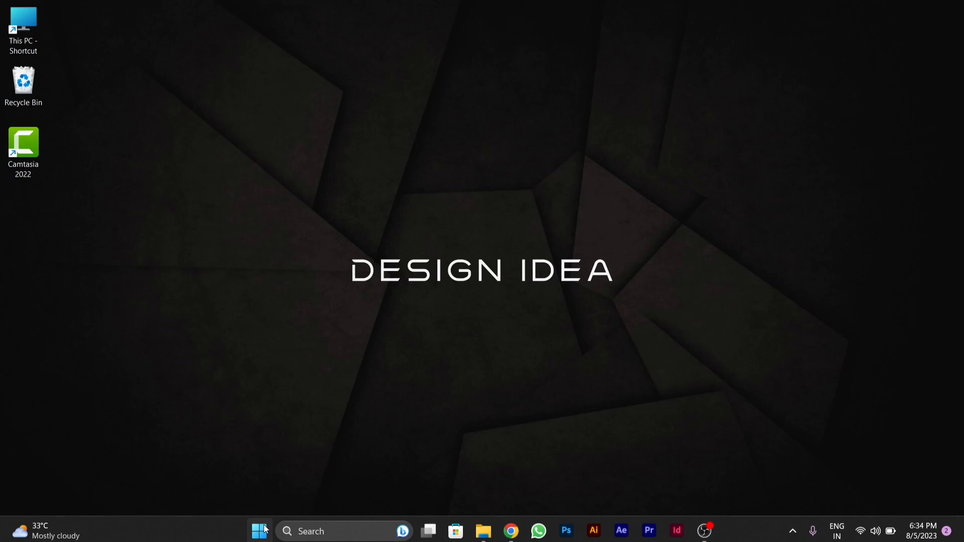
# Bring up the Start button's quick-access menu of system tools
pyautogui.rightClick(260, 530)
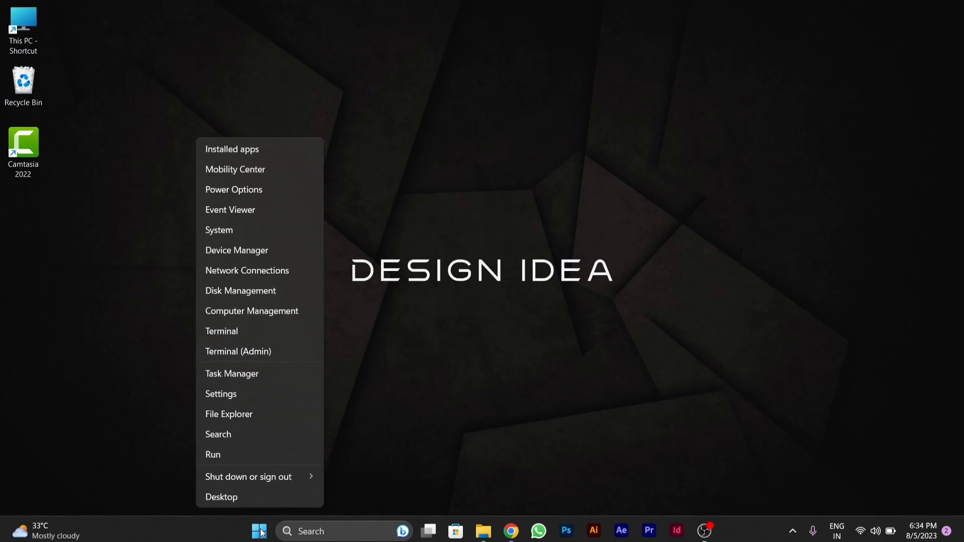
pyautogui.moveTo(240, 290)
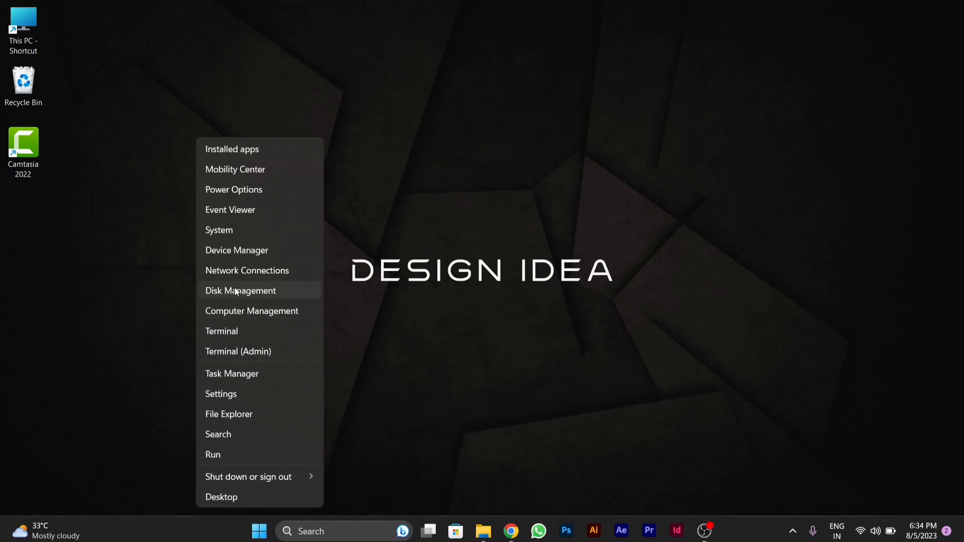
pyautogui.moveTo(237, 250)
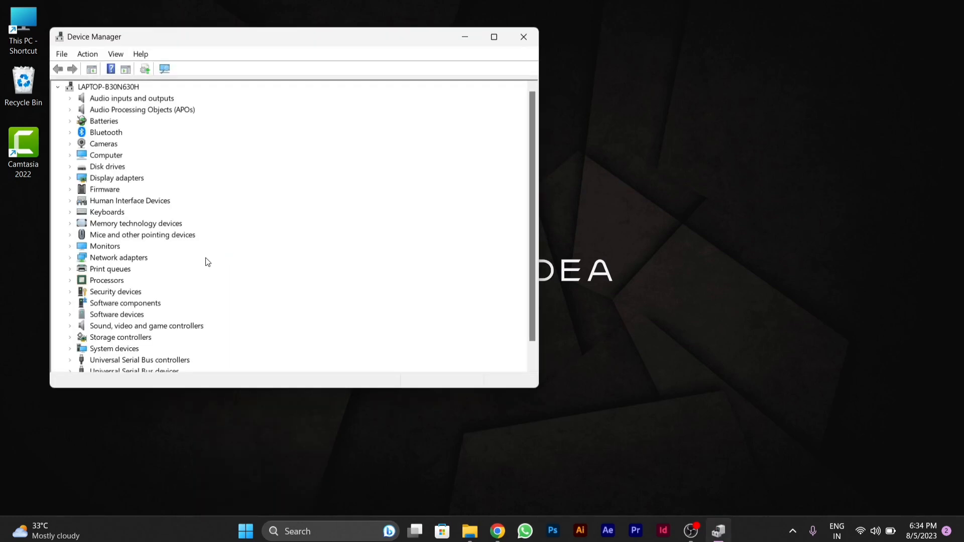
pyautogui.moveTo(134, 263)
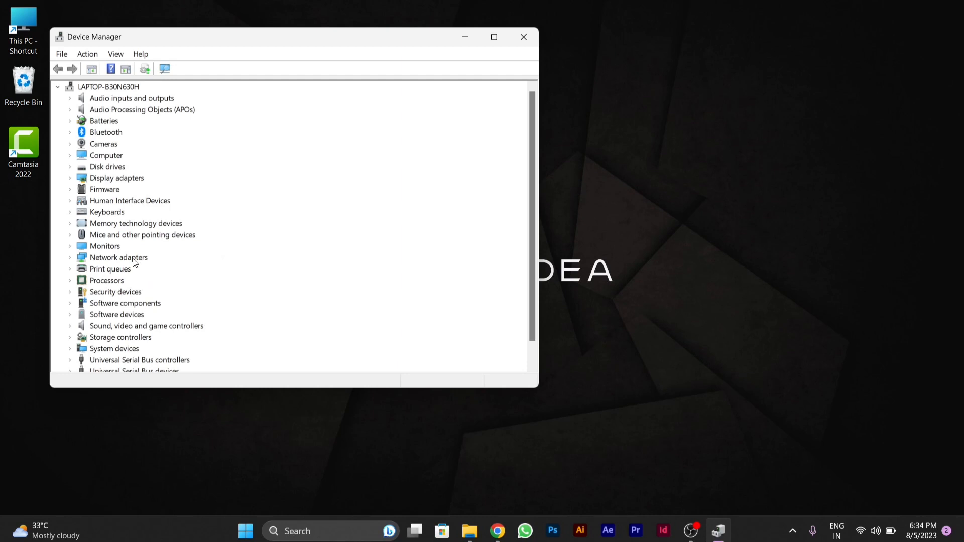
pyautogui.moveTo(90, 252)
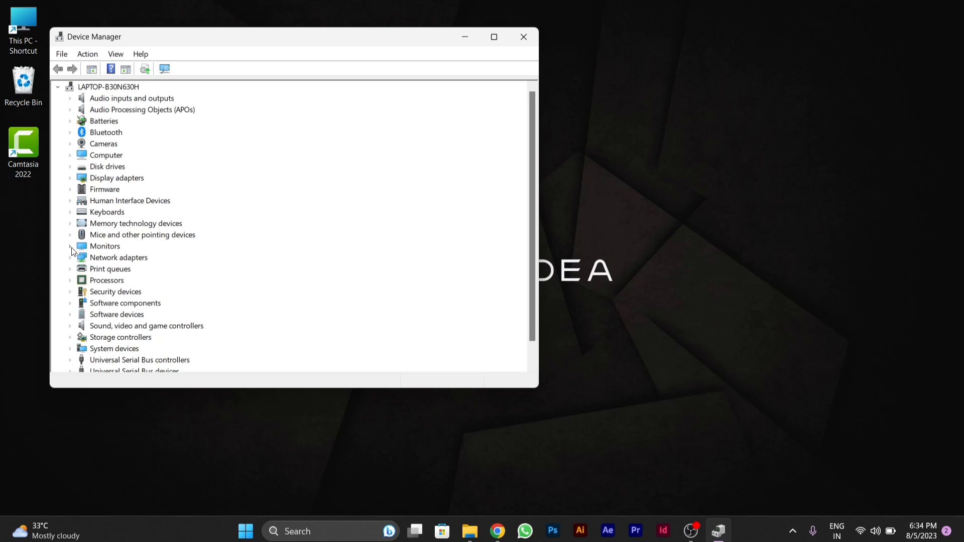
# Expand Monitors and bring up the context menu for Integrated Monitor
pyautogui.click(70, 246)
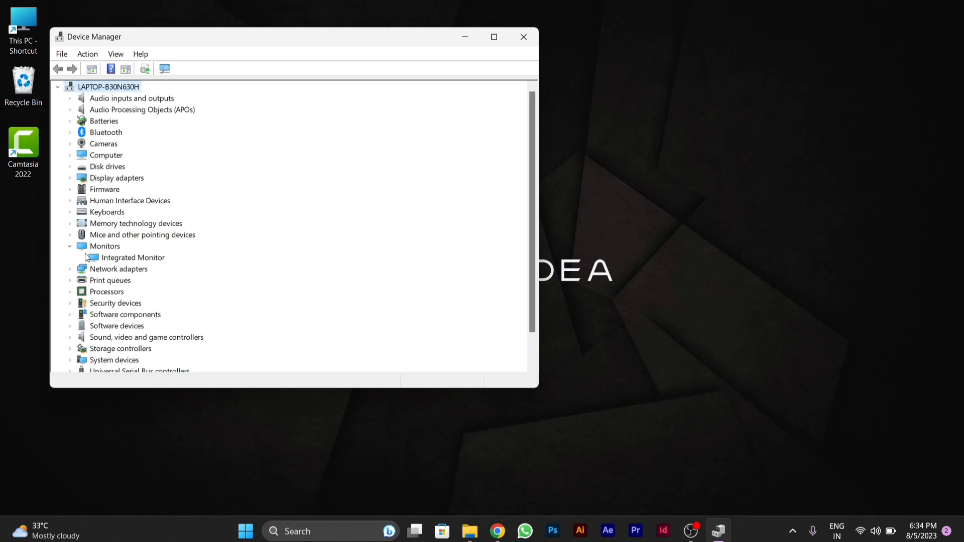
pyautogui.rightClick(132, 257)
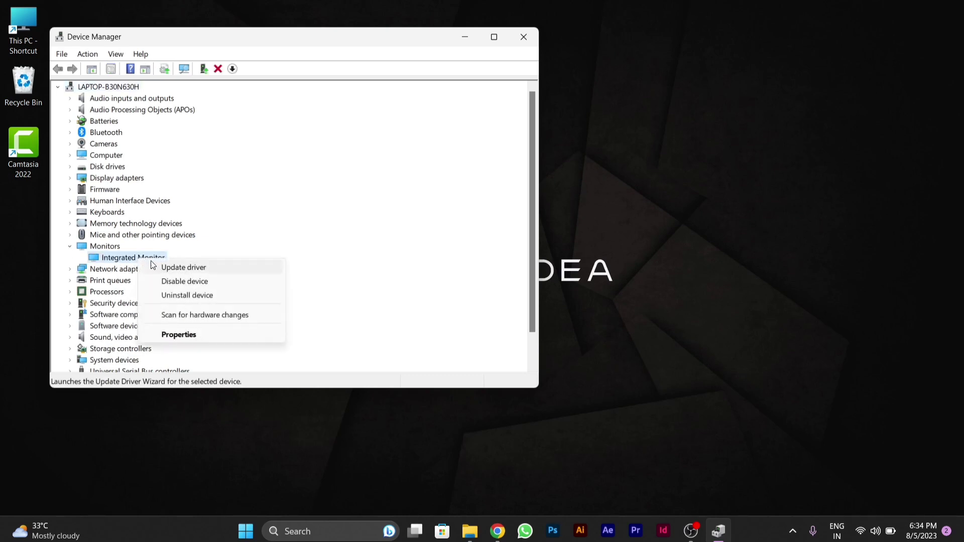
pyautogui.moveTo(168, 275)
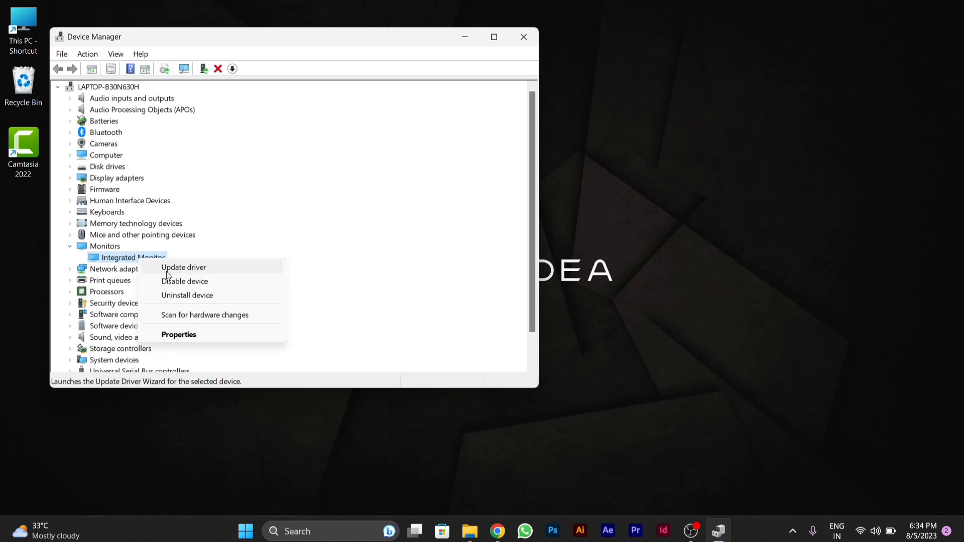
pyautogui.moveTo(179, 286)
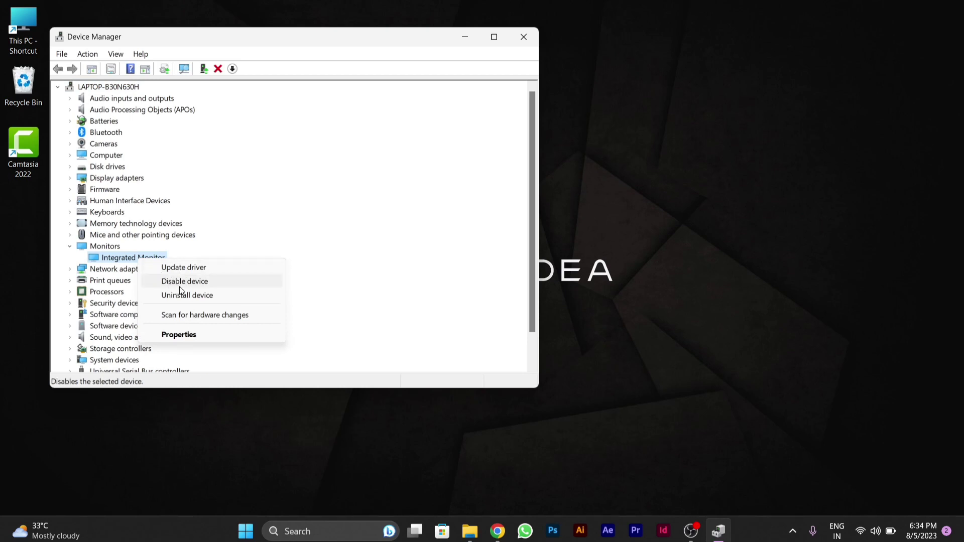
pyautogui.moveTo(186, 293)
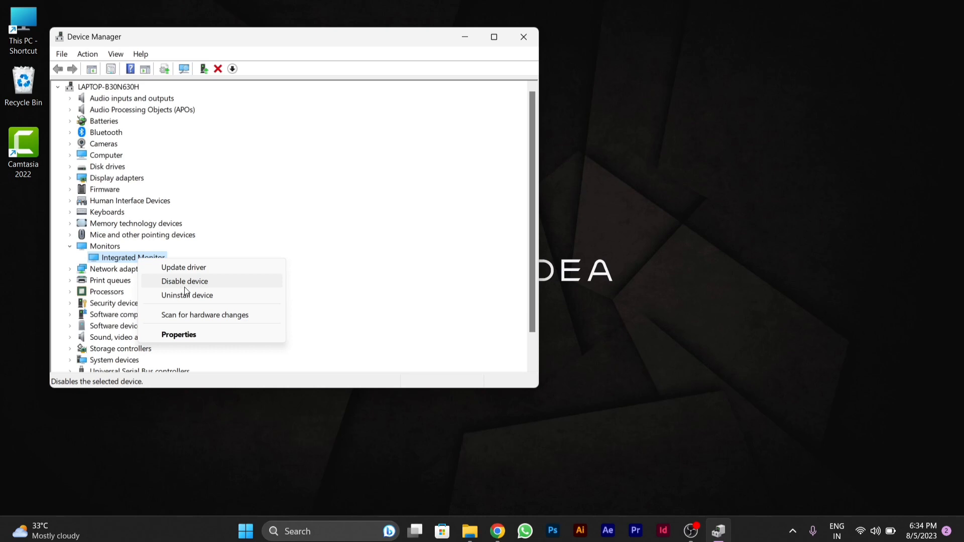
pyautogui.moveTo(188, 288)
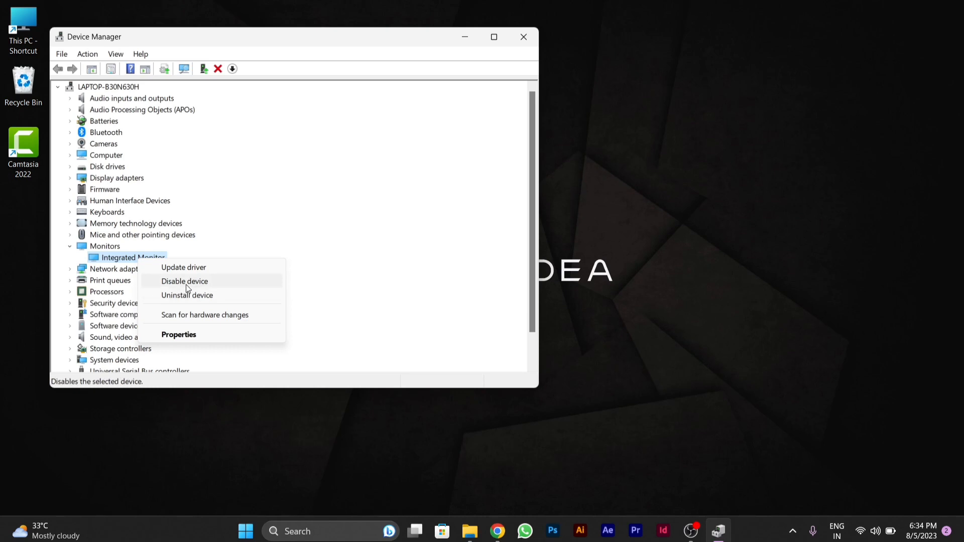
pyautogui.moveTo(183, 267)
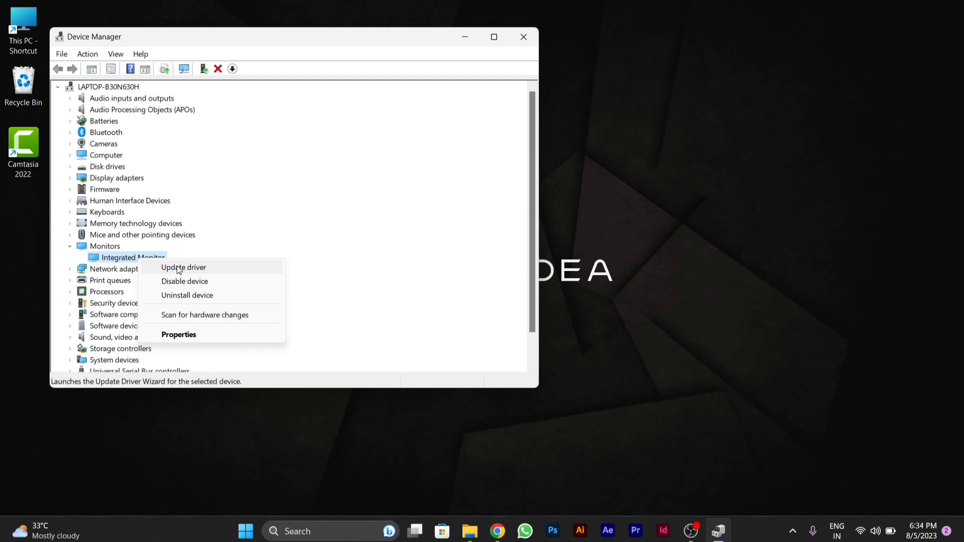
# Run an automatic driver search for Integrated Monitor, find the best driver already installed, and close the wizard
pyautogui.click(182, 268)
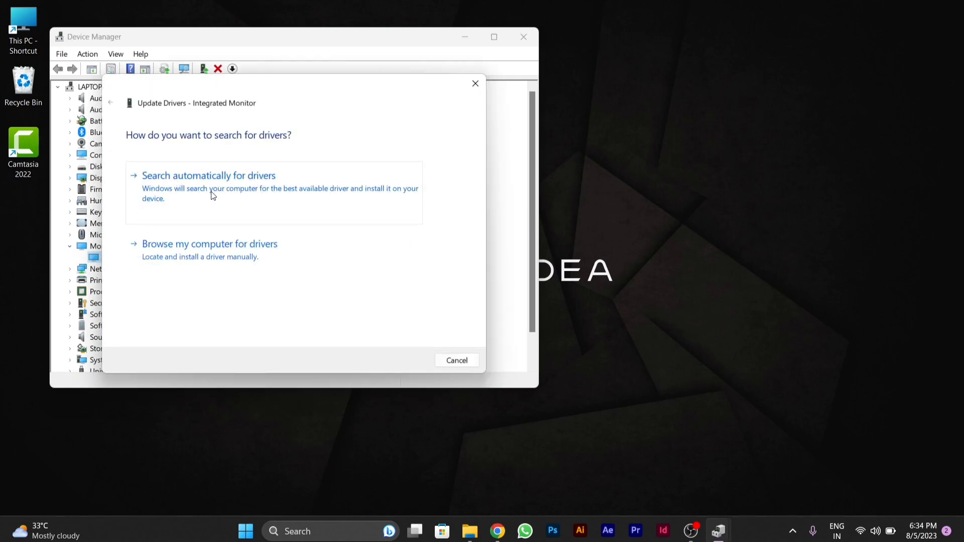
pyautogui.click(209, 175)
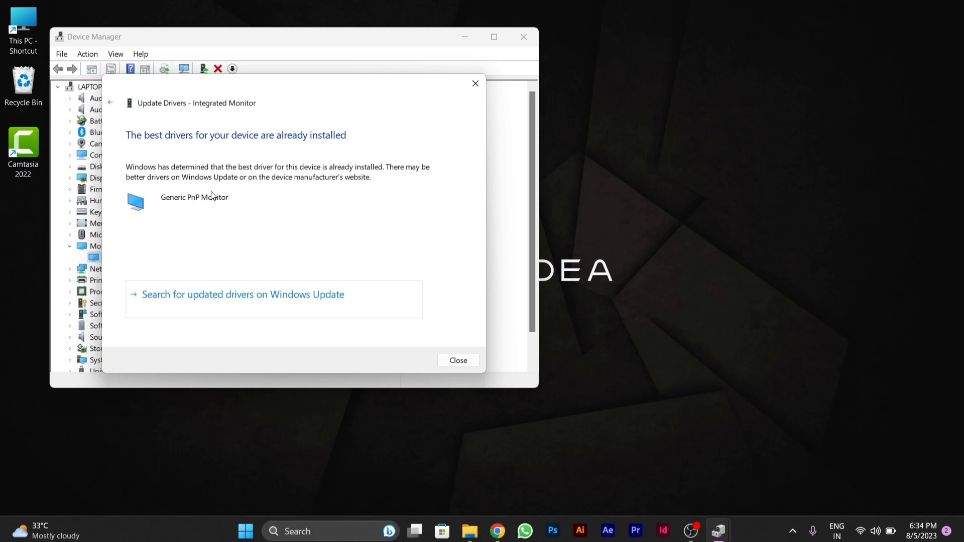
pyautogui.moveTo(124, 136)
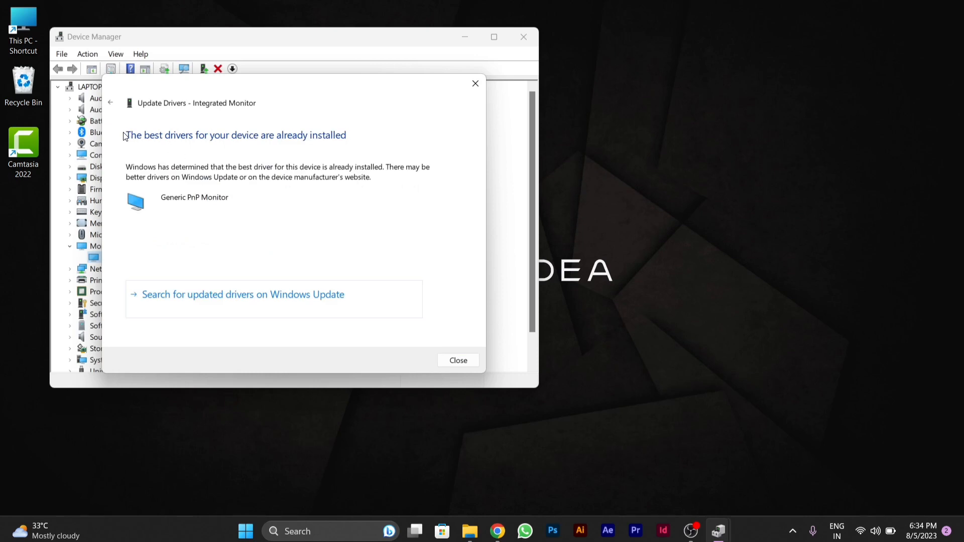
pyautogui.moveTo(368, 174)
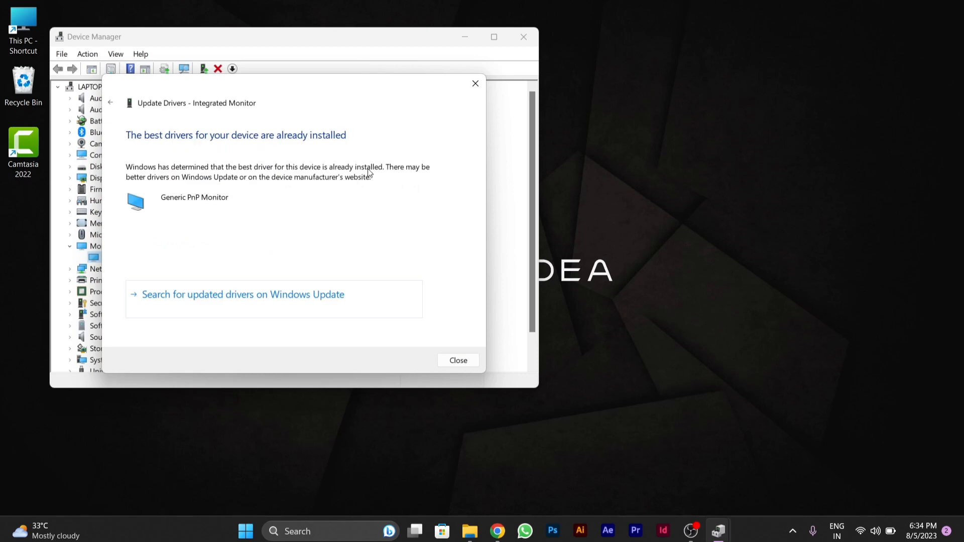
pyautogui.click(458, 360)
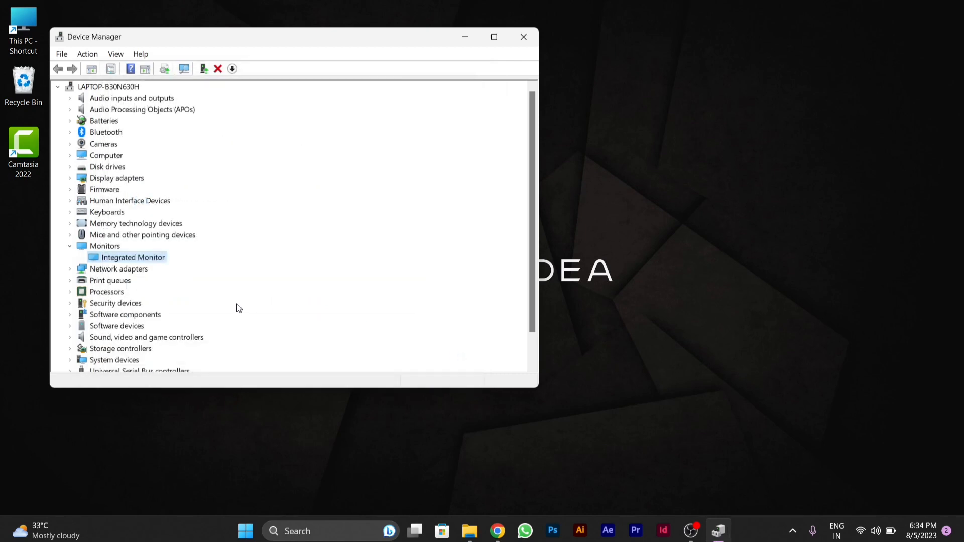
# Expand Display adapters and run an automatic driver search for AMD Radeon(TM) Graphics
pyautogui.click(70, 246)
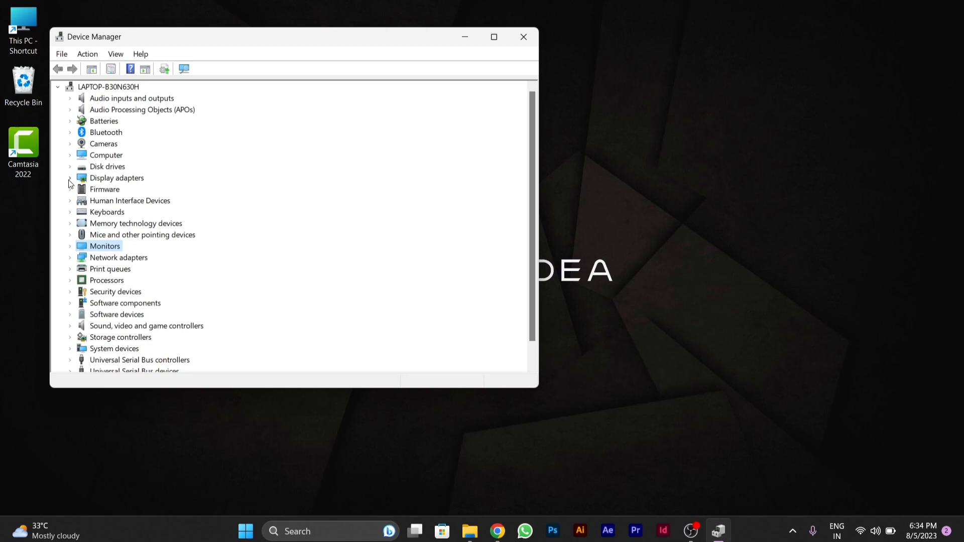
pyautogui.click(69, 178)
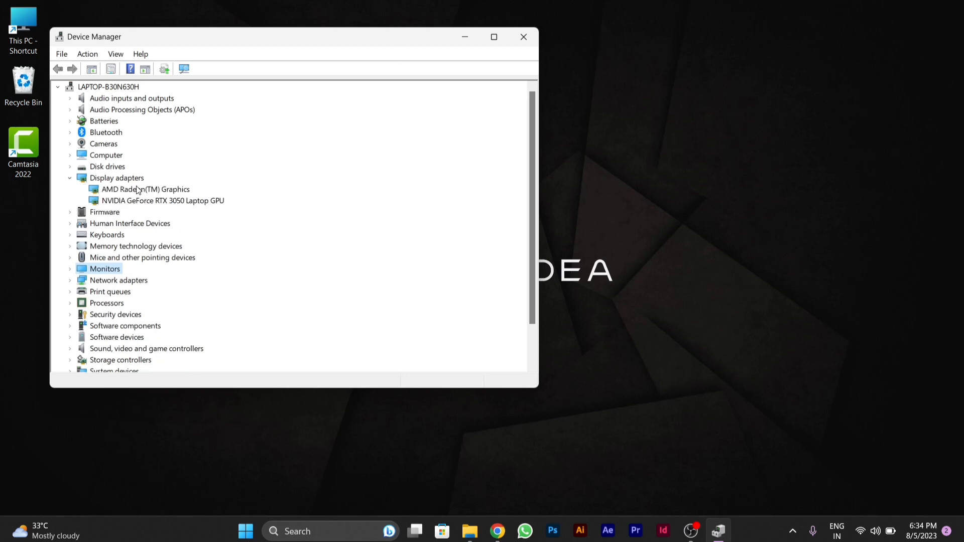
pyautogui.rightClick(145, 189)
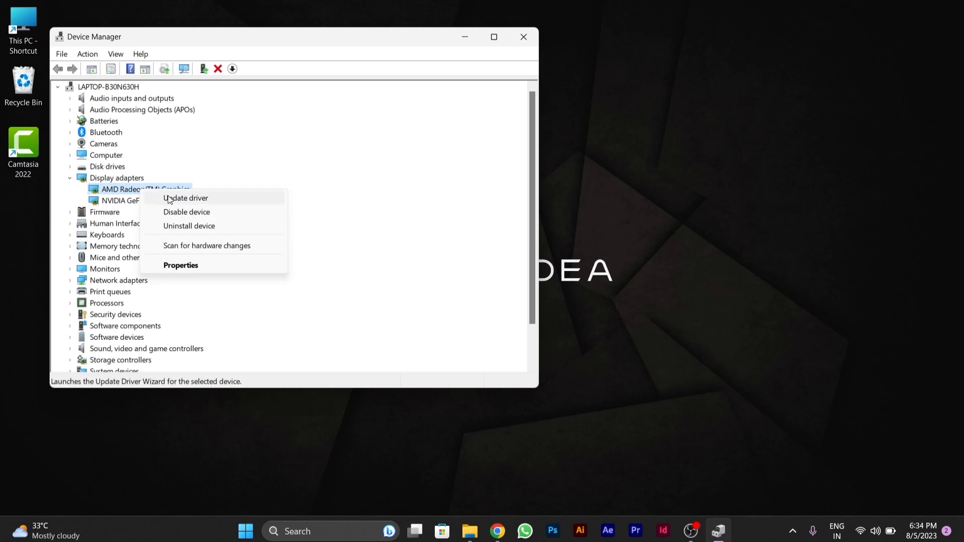
pyautogui.click(184, 198)
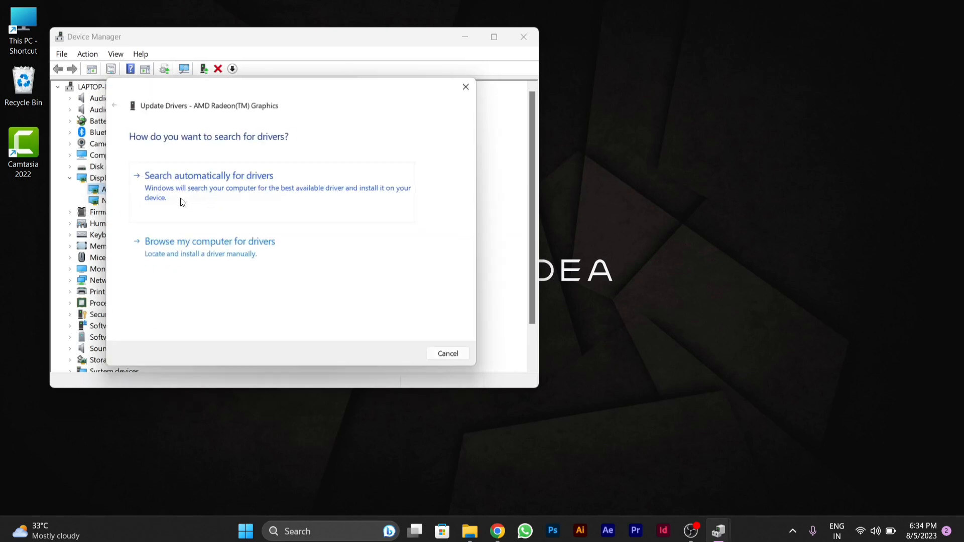
pyautogui.click(209, 175)
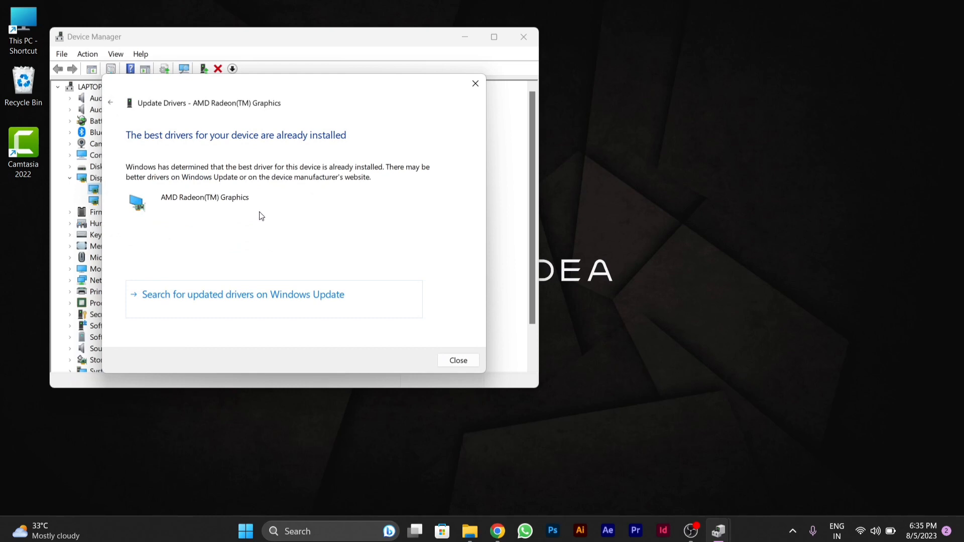
pyautogui.moveTo(424, 320)
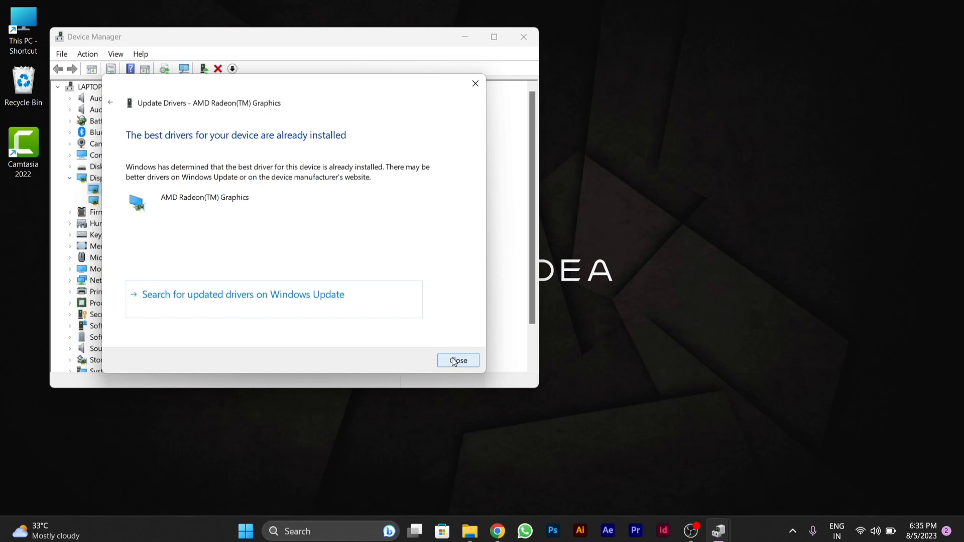
# Dismiss the result and select Microsoft Basic Display Adapter from the list of compatible drivers
pyautogui.click(458, 361)
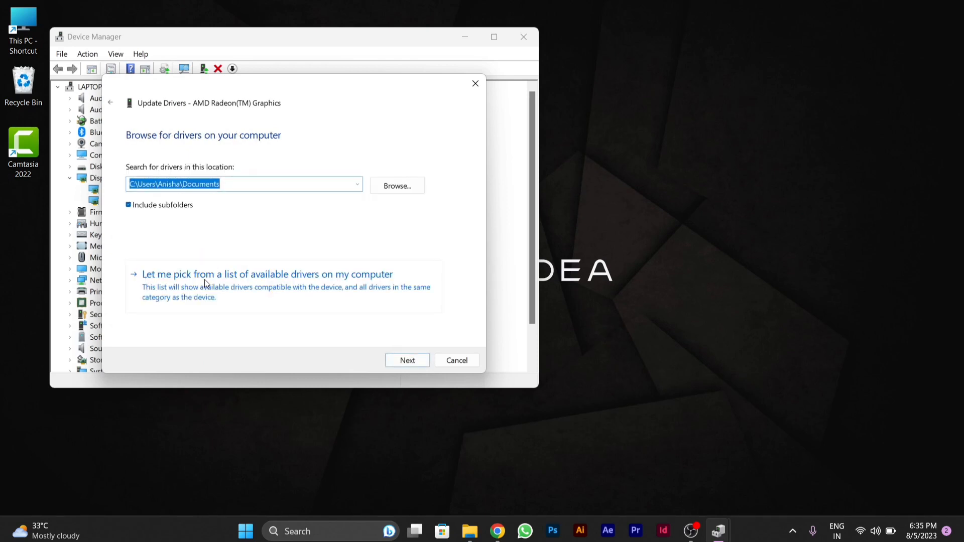
pyautogui.click(266, 274)
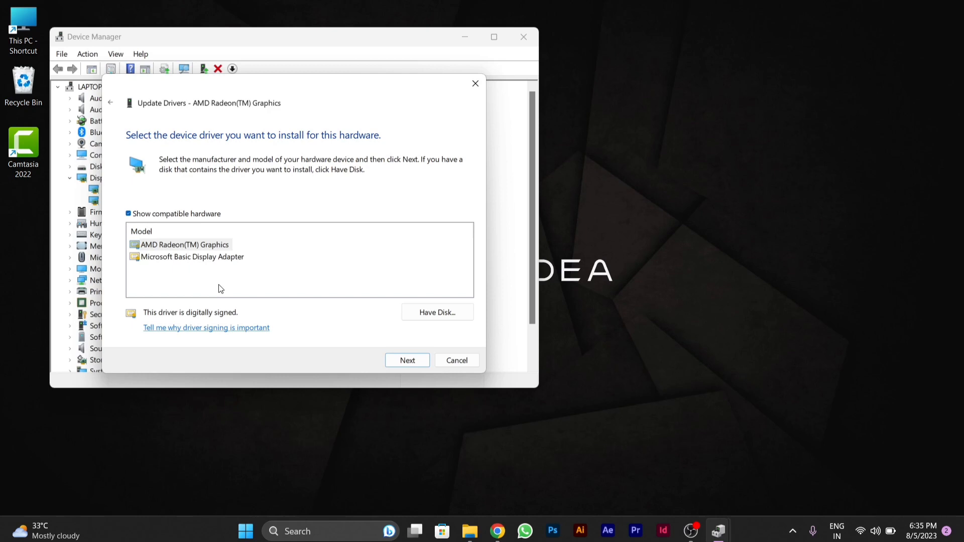
pyautogui.moveTo(191, 248)
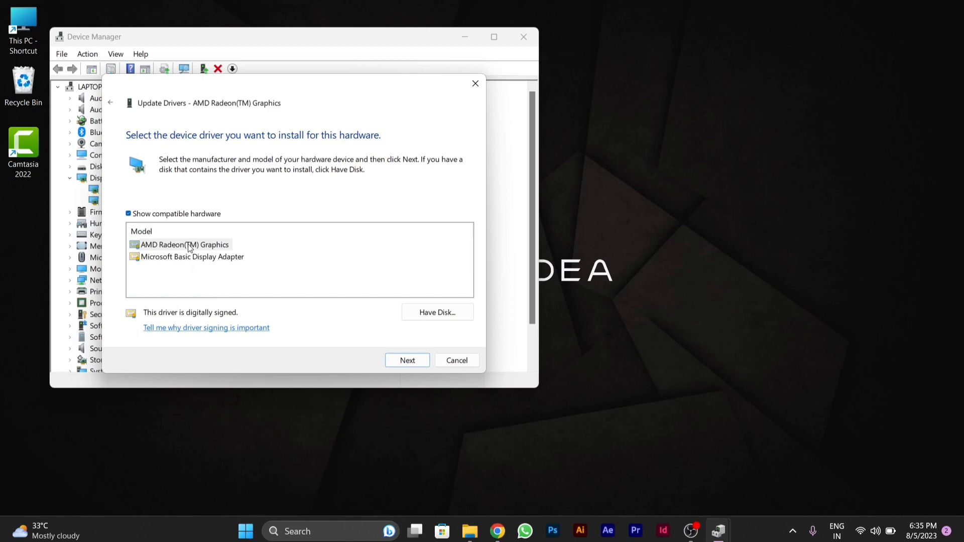
pyautogui.moveTo(215, 264)
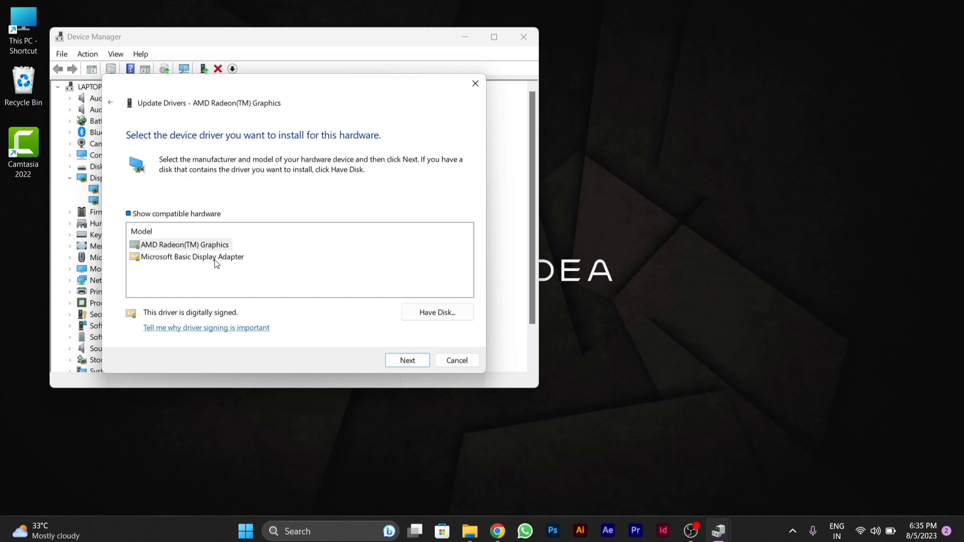
pyautogui.click(193, 256)
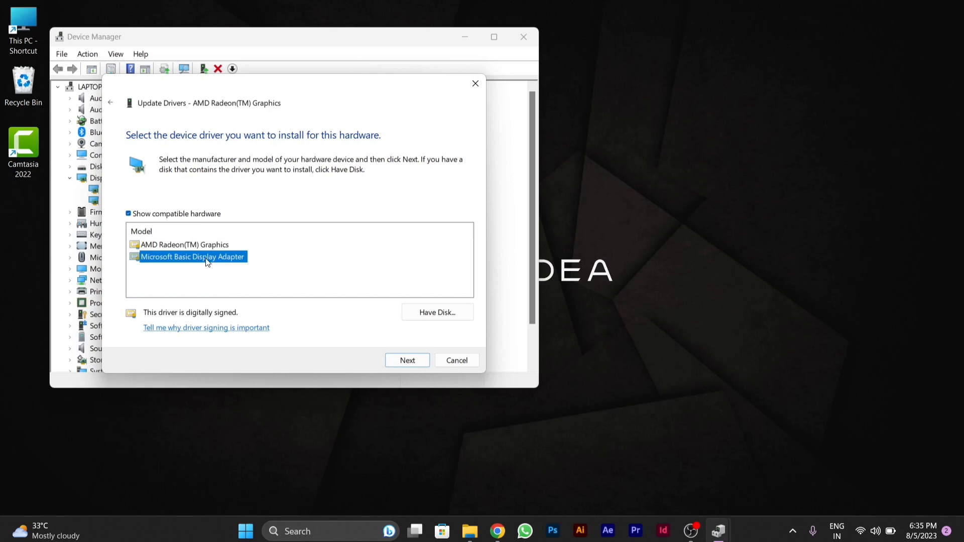
pyautogui.moveTo(224, 276)
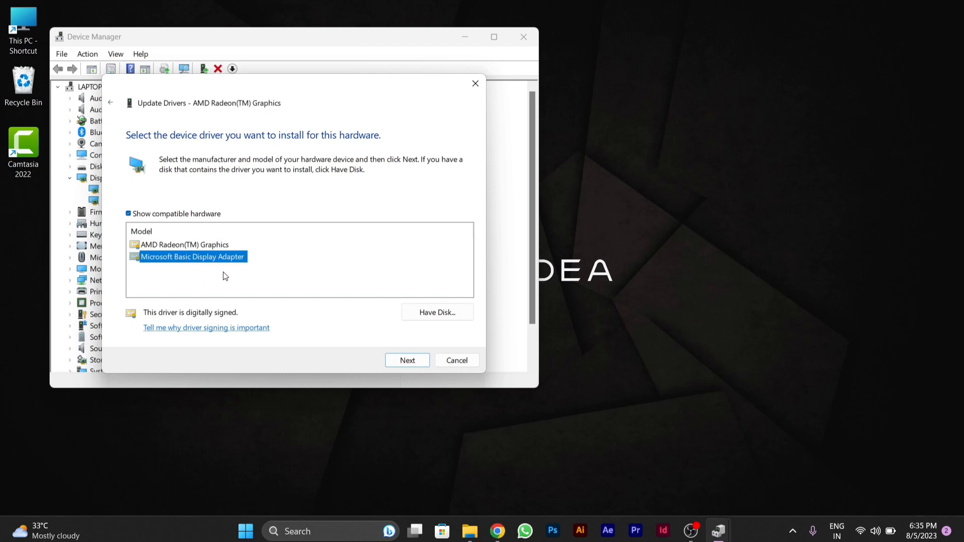
pyautogui.moveTo(258, 267)
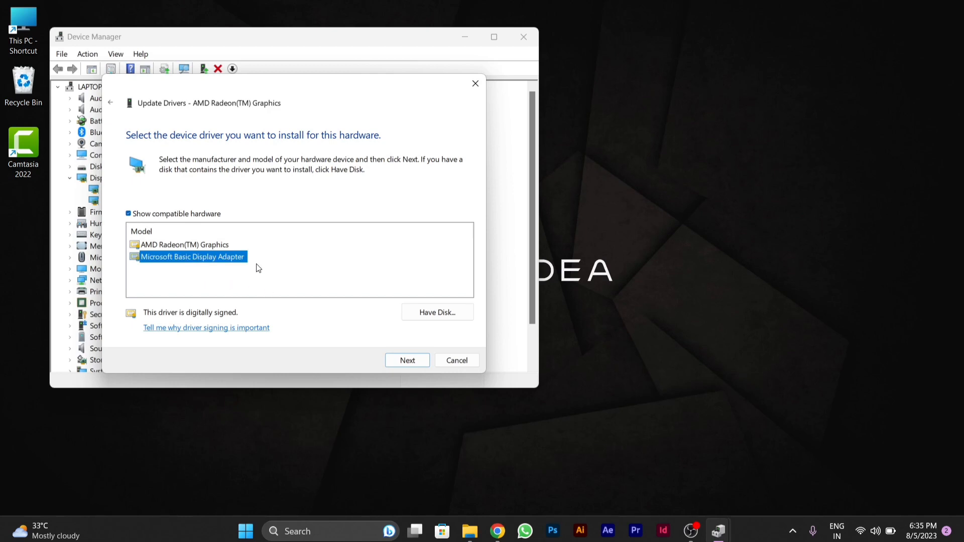
pyautogui.moveTo(326, 310)
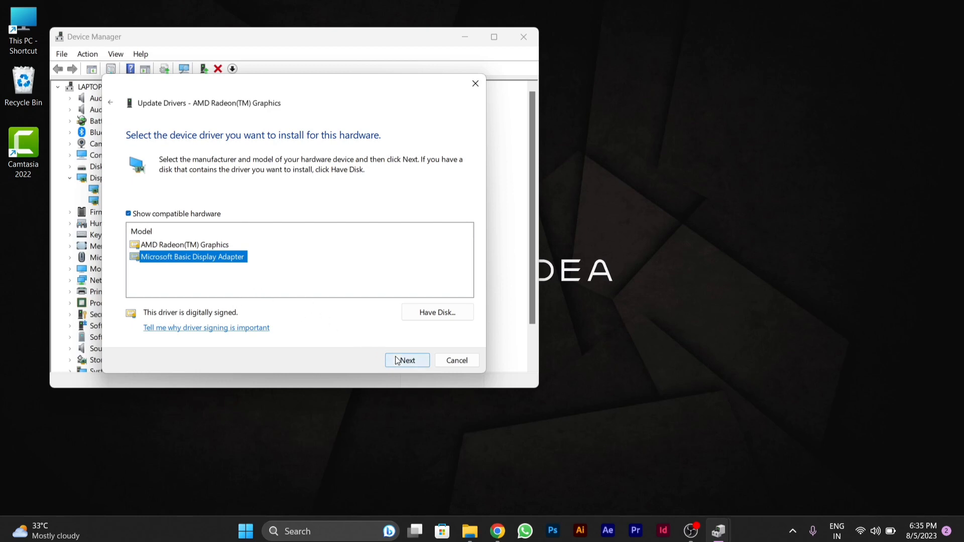
# Install the Microsoft Basic Display Adapter driver, dismiss the success dialog, and close Device Manager
pyautogui.click(406, 361)
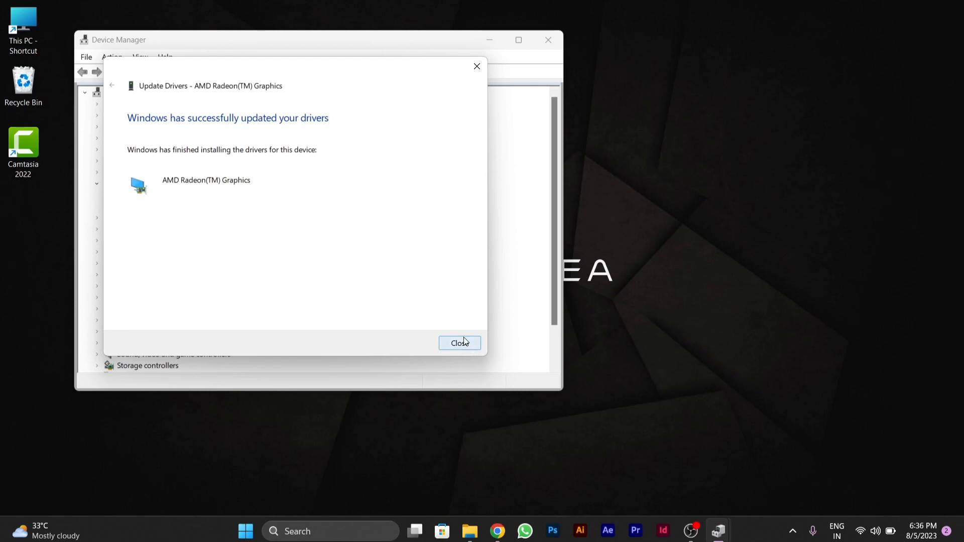
pyautogui.click(459, 343)
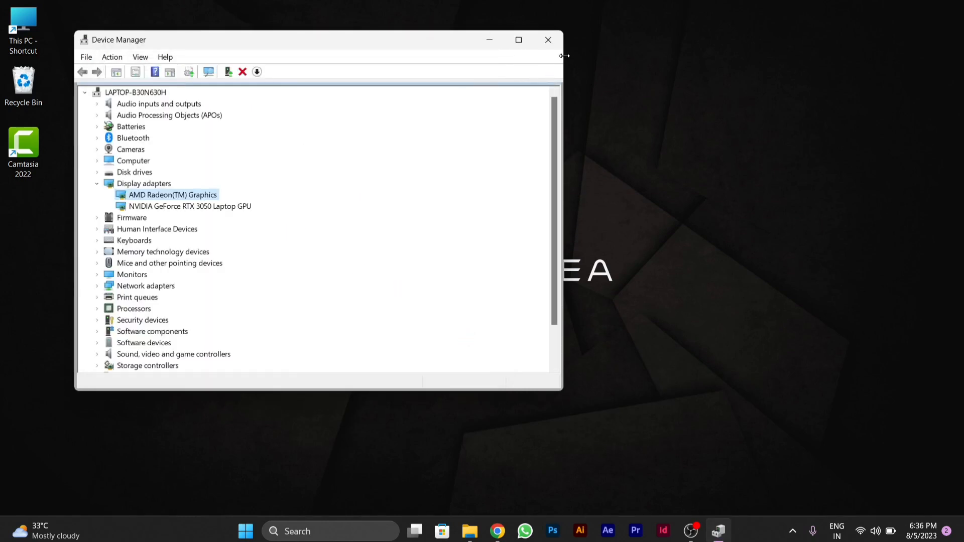
pyautogui.click(546, 39)
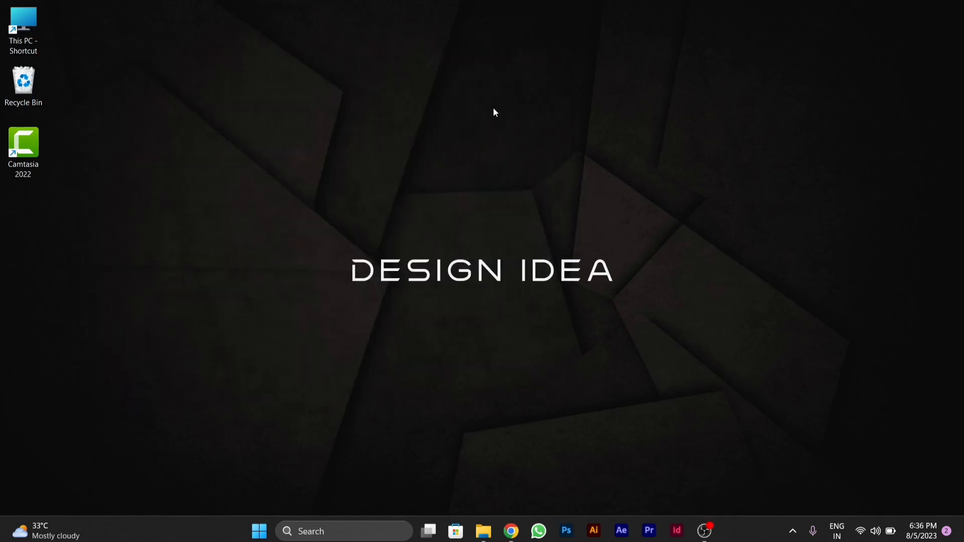